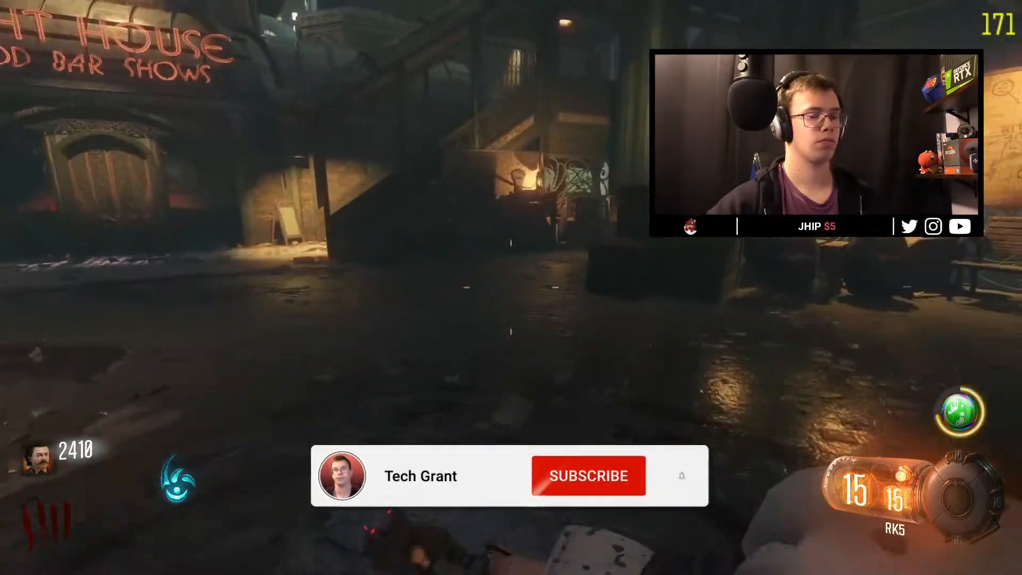
Step: Bring up Streamlabs OBS and start adding a new source from the Sources panel
click(587, 475)
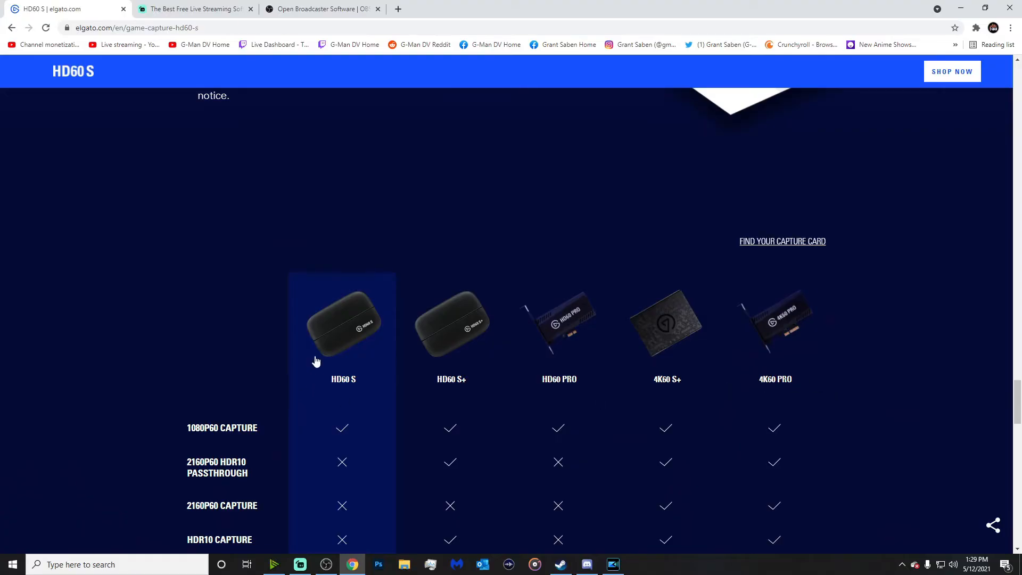
scroll(down, 3)
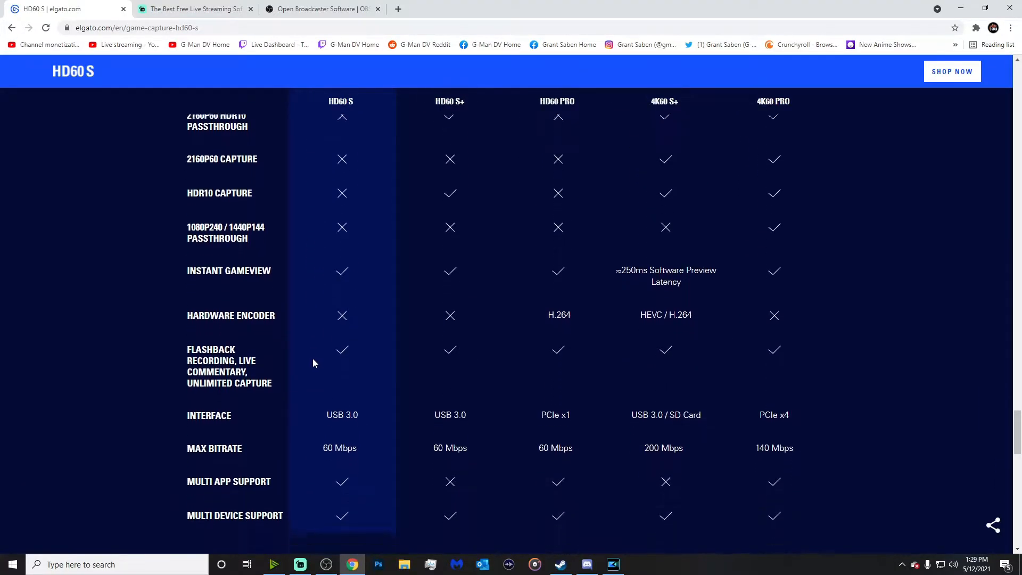
scroll(down, 3)
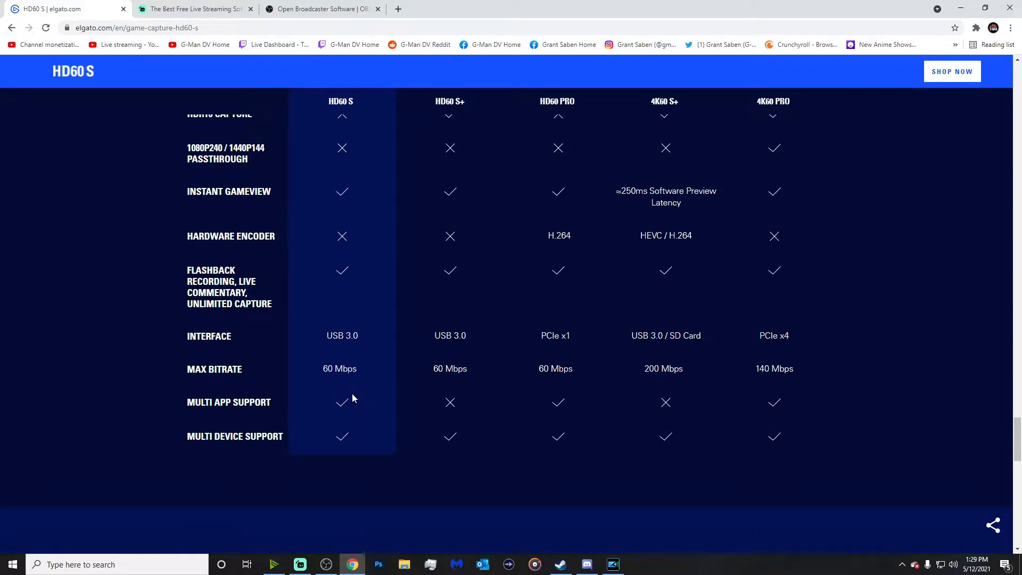
mouse_move(721, 411)
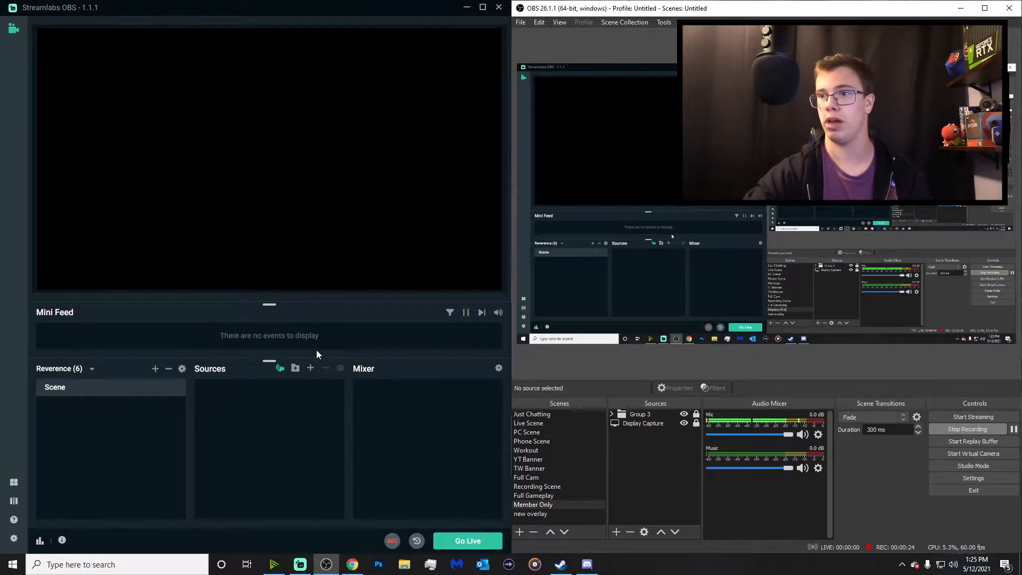
click(531, 441)
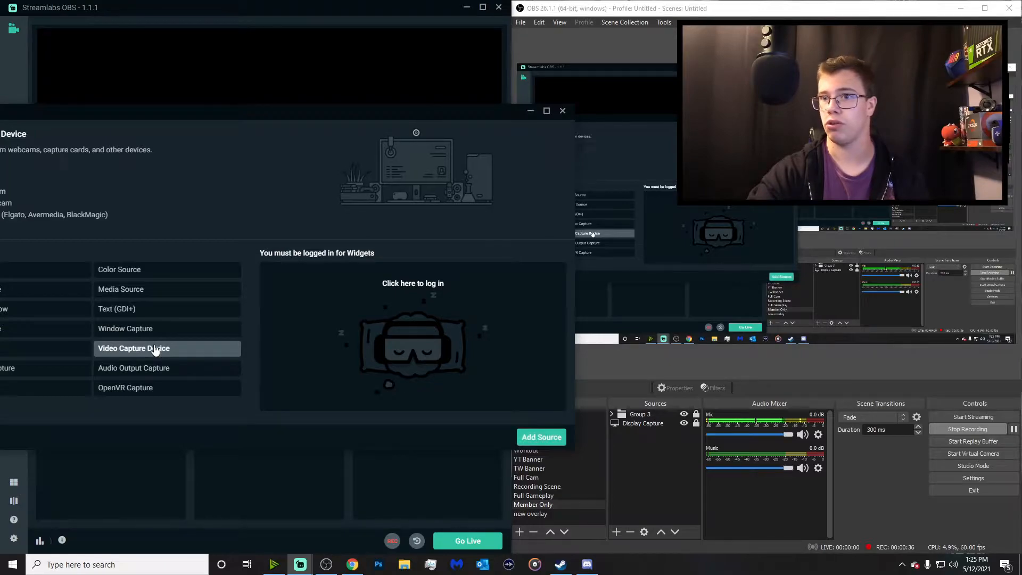
Step: Add a default-named Video Capture Device source using the Game Capture HD60 S device
click(133, 348)
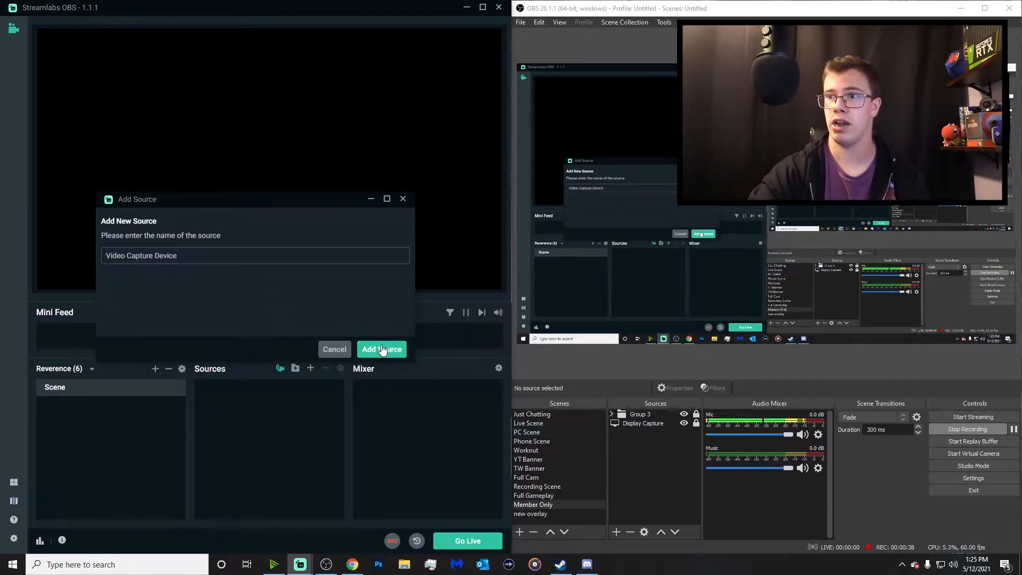
click(381, 349)
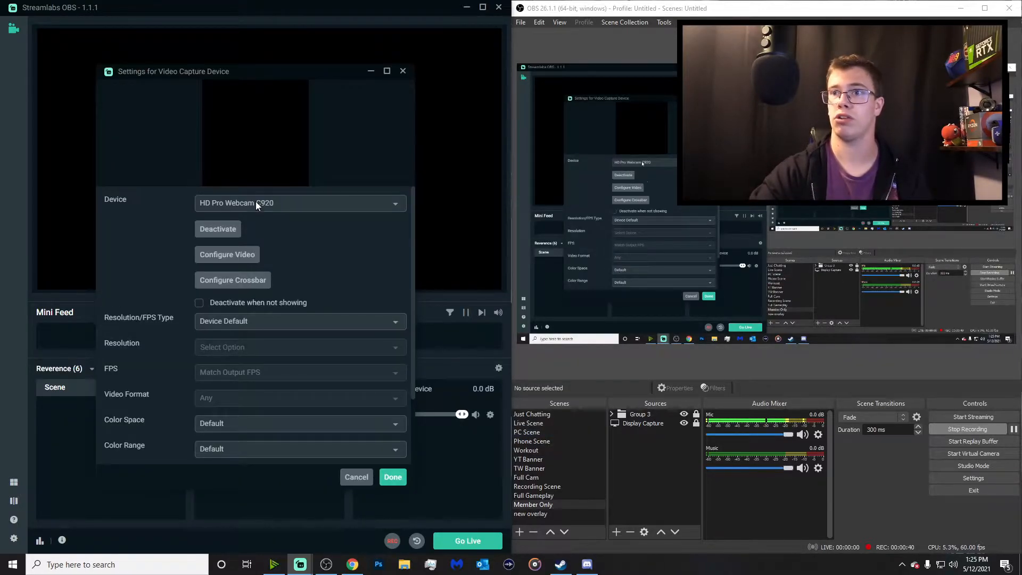
click(299, 203)
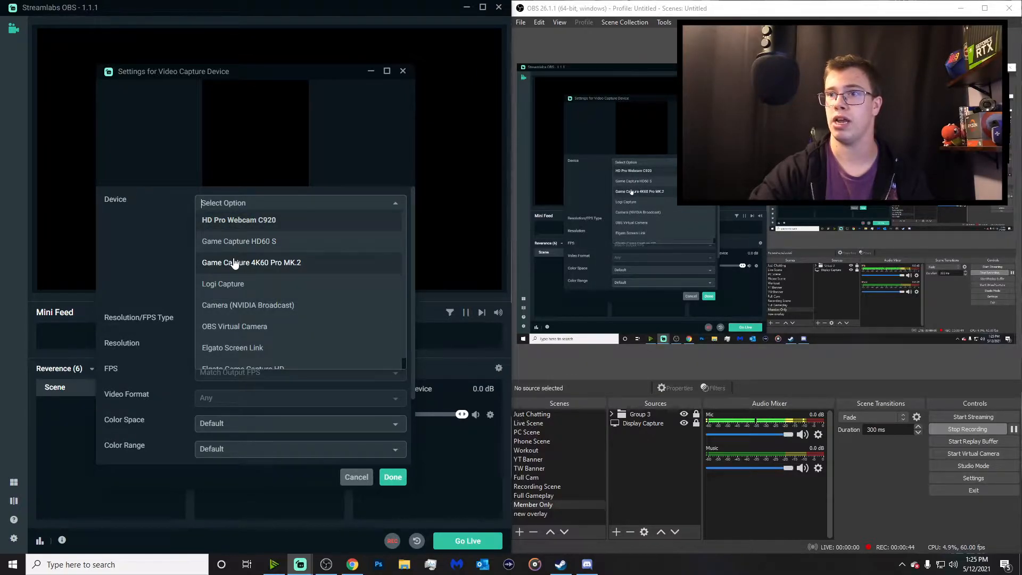
mouse_move(253, 245)
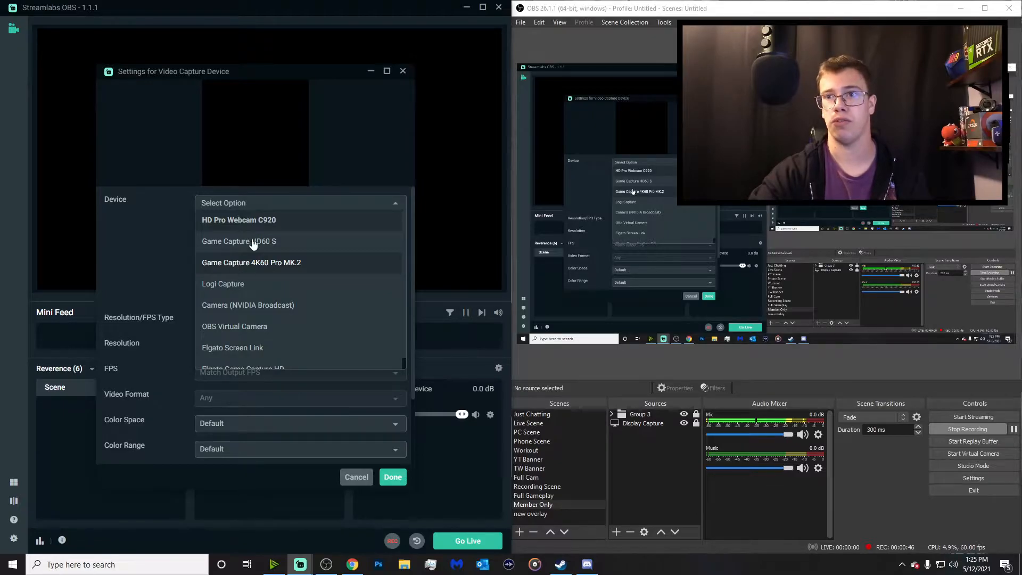
click(251, 262)
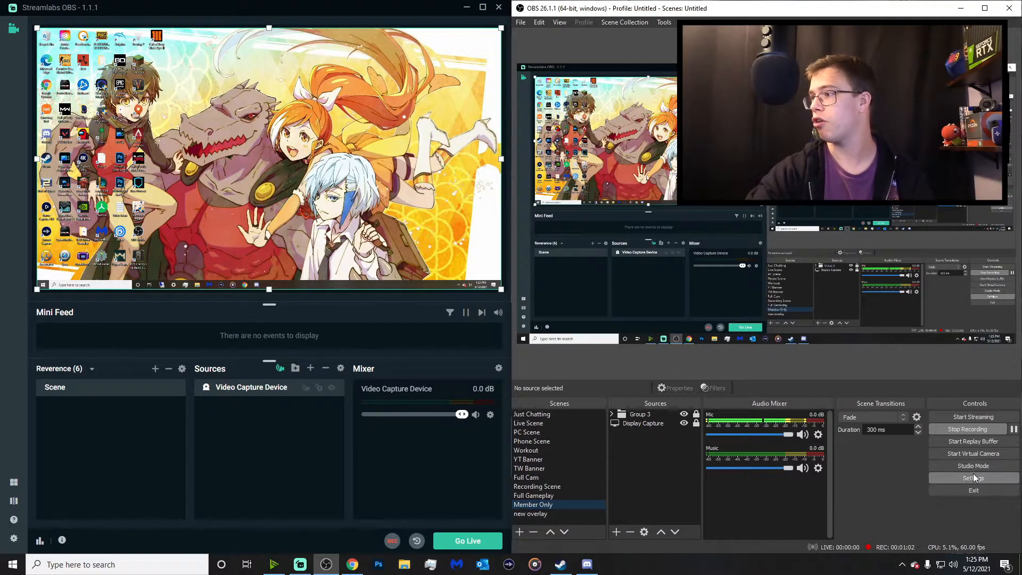
Step: Review OBS Studio's Output settings for the replay buffer auto-start option
click(974, 478)
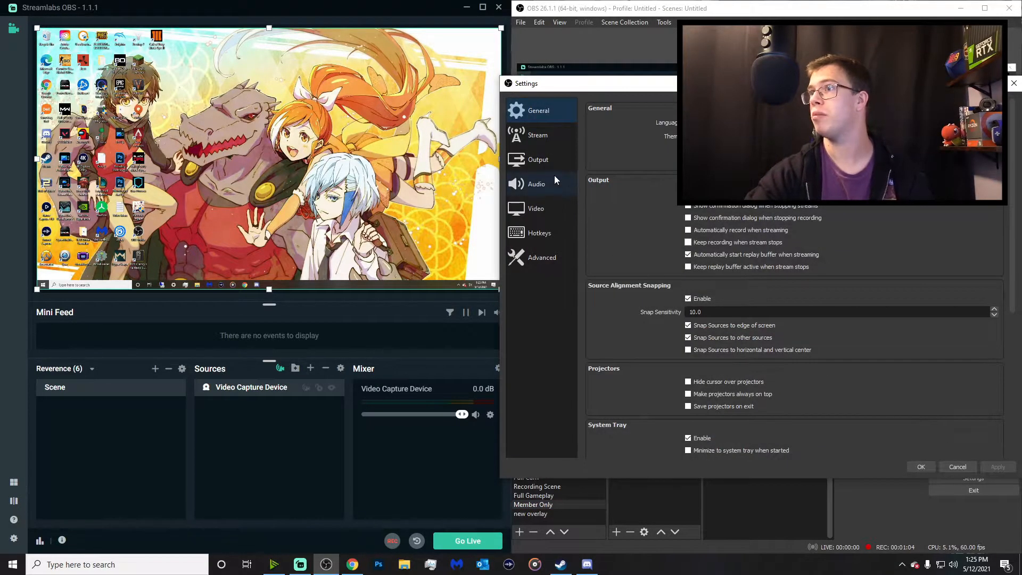
click(538, 160)
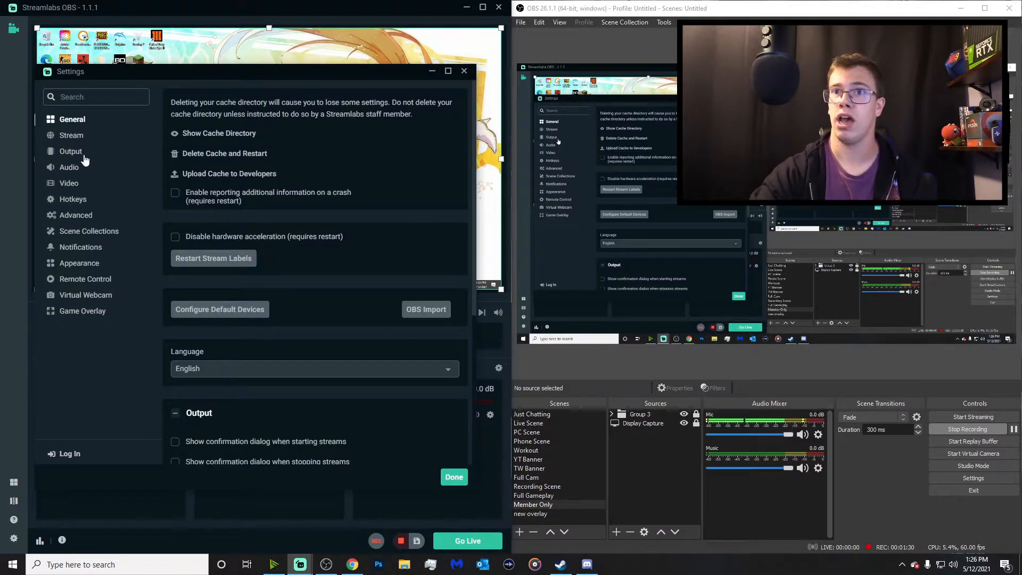
Step: Enable the replay buffer with a 300-second maximum under Output, then save
click(70, 151)
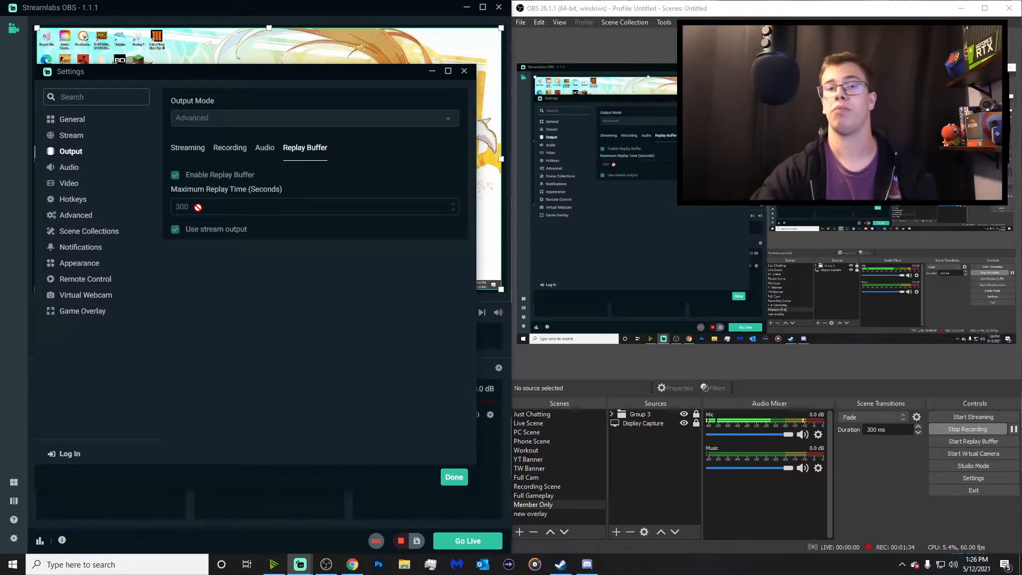
click(453, 477)
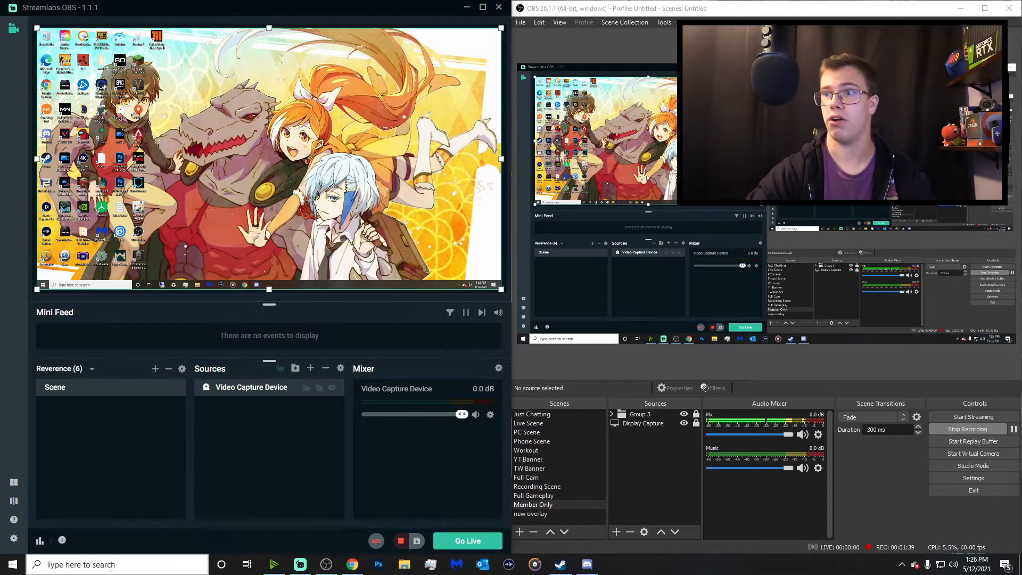
Step: Check the hotkeys of the STL CLIP and OBS Clip keys in Stream Deck's Extra folder
click(611, 565)
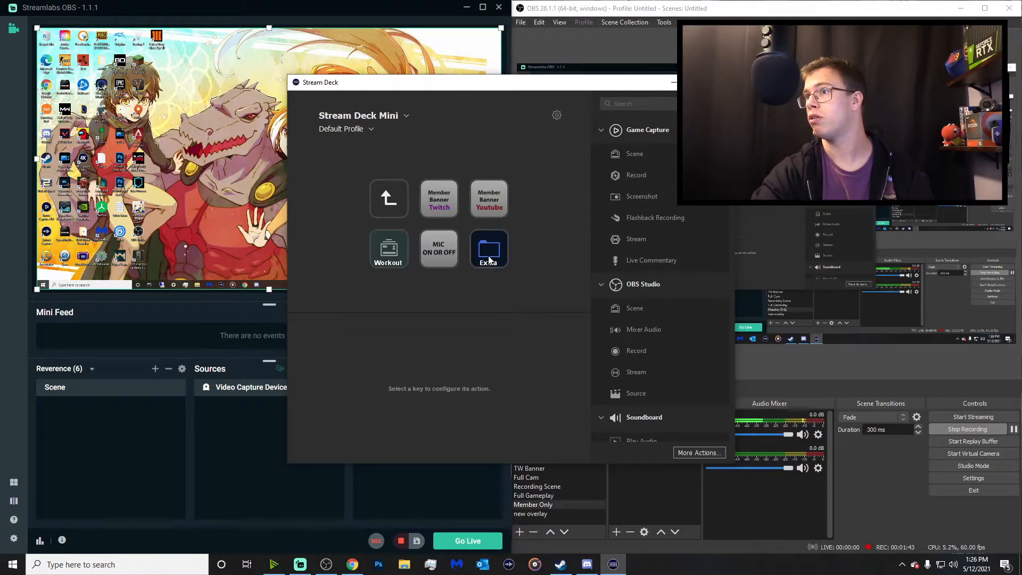
click(489, 249)
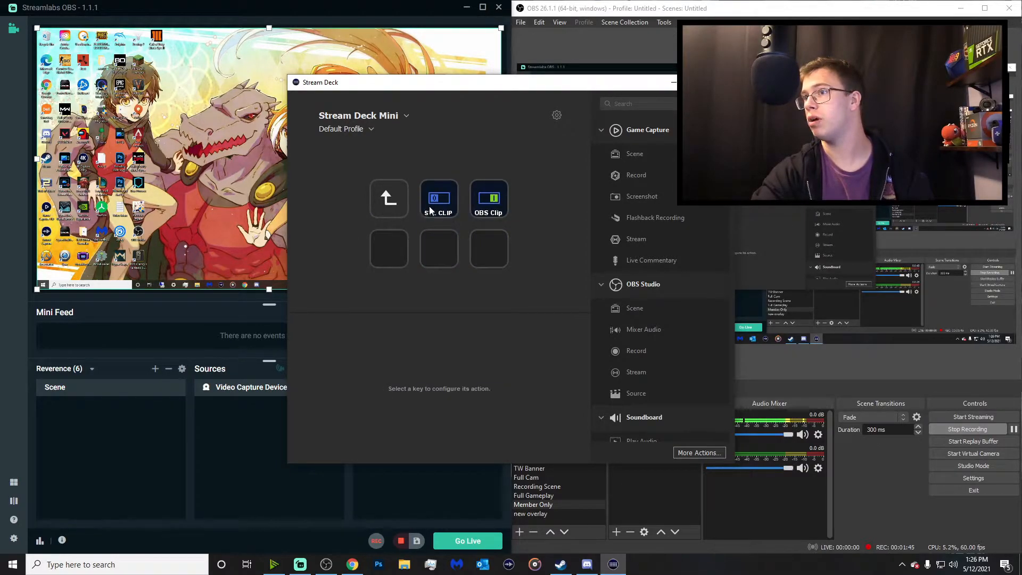
click(438, 198)
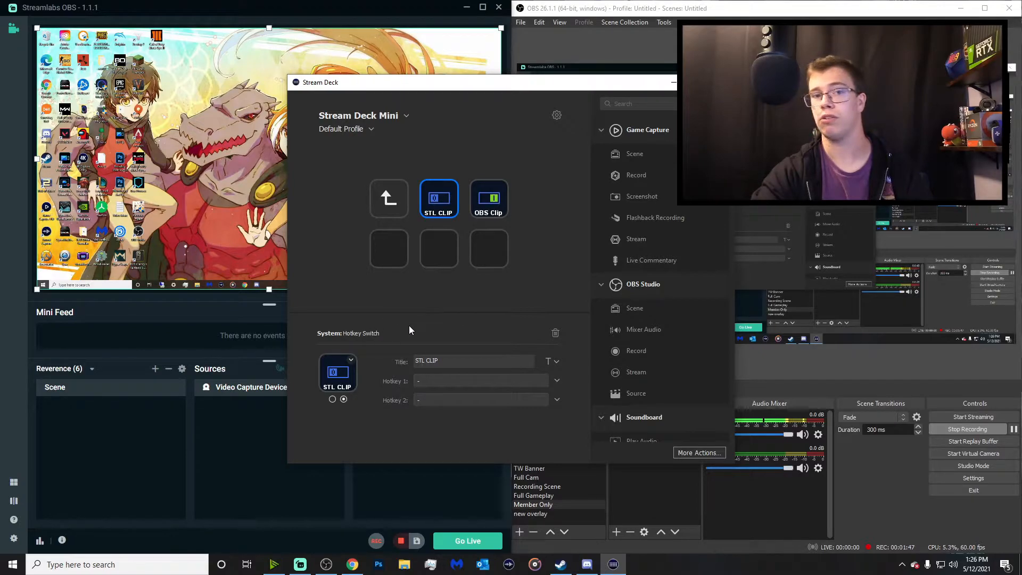
click(488, 198)
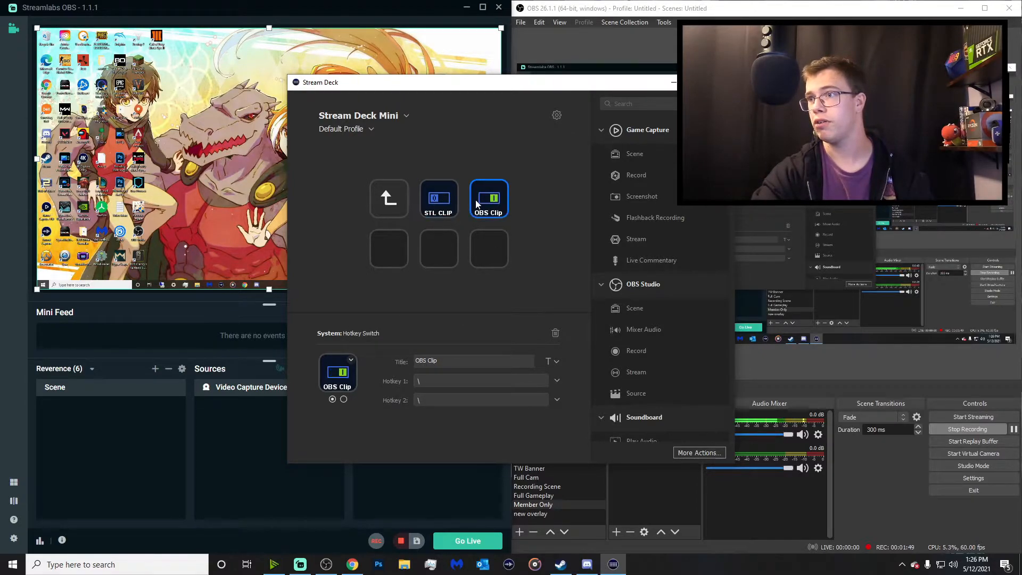